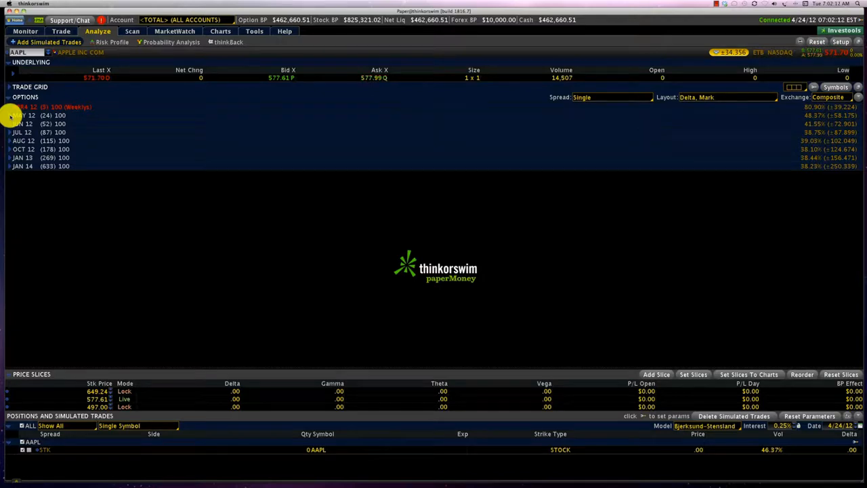
# Expand the AAPL May 12 expiration to list strikes with call and put deltas and marks
pyautogui.click(10, 115)
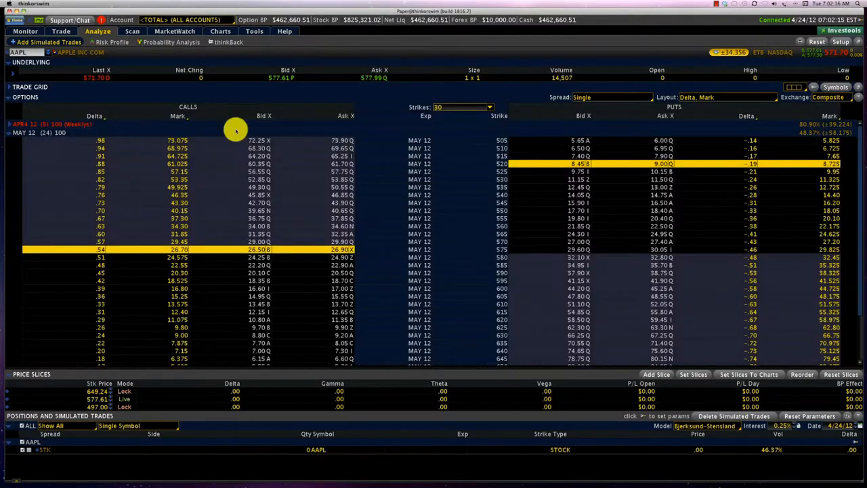
pyautogui.moveTo(94, 124)
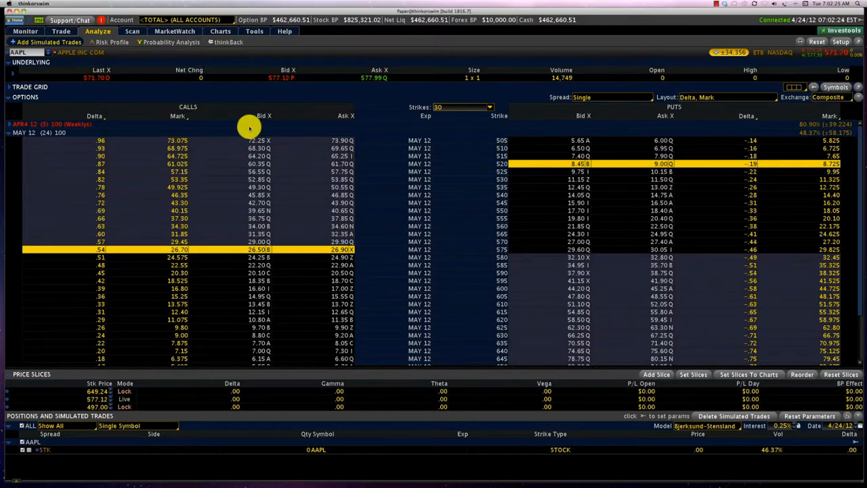
pyautogui.moveTo(332, 125)
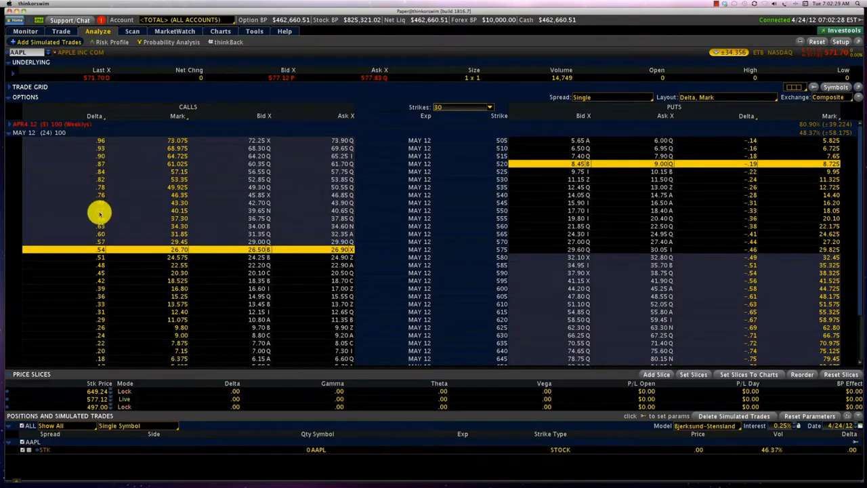
pyautogui.moveTo(137, 281)
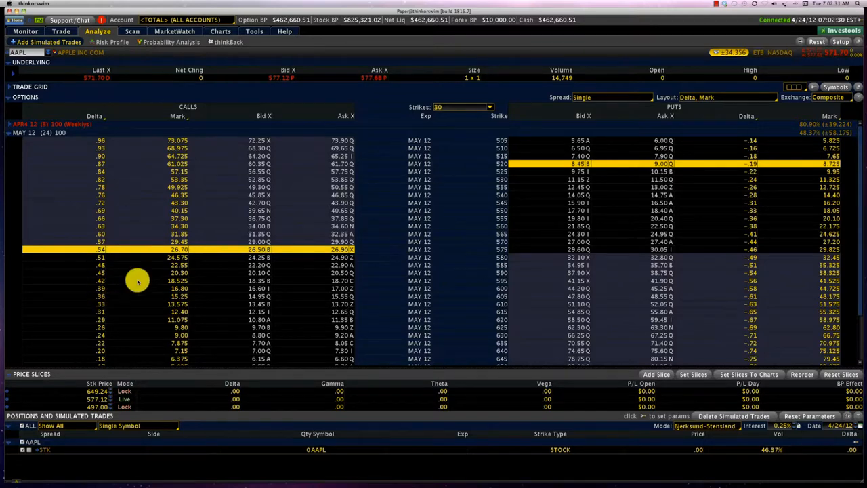
pyautogui.moveTo(481, 278)
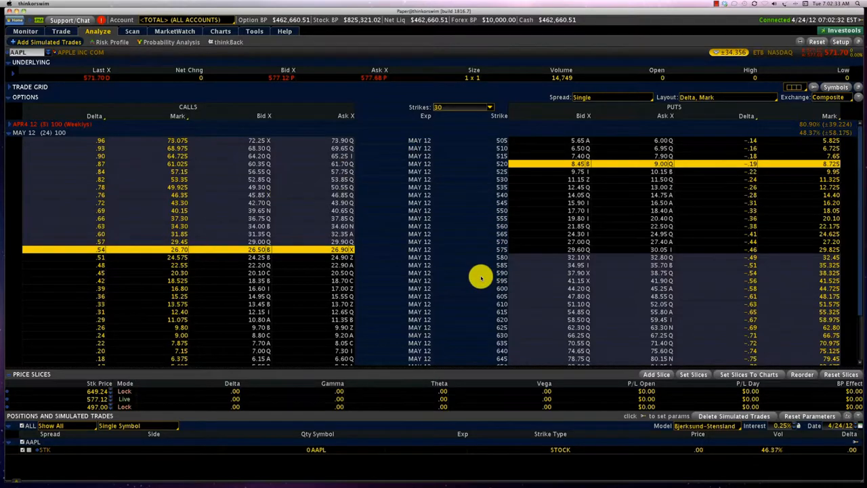
pyautogui.moveTo(782, 150)
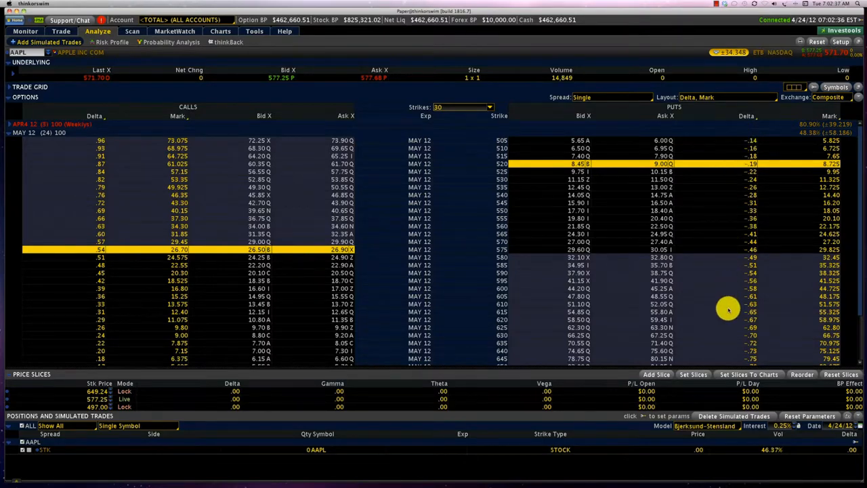
pyautogui.moveTo(200, 208)
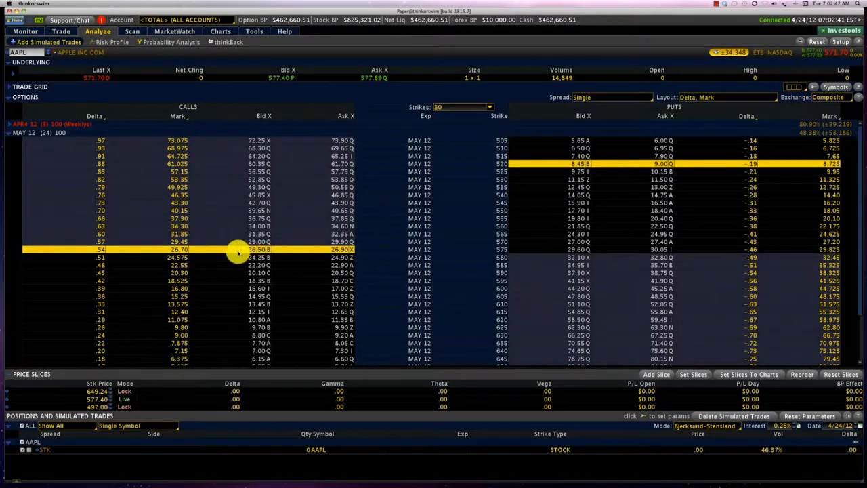
pyautogui.moveTo(204, 252)
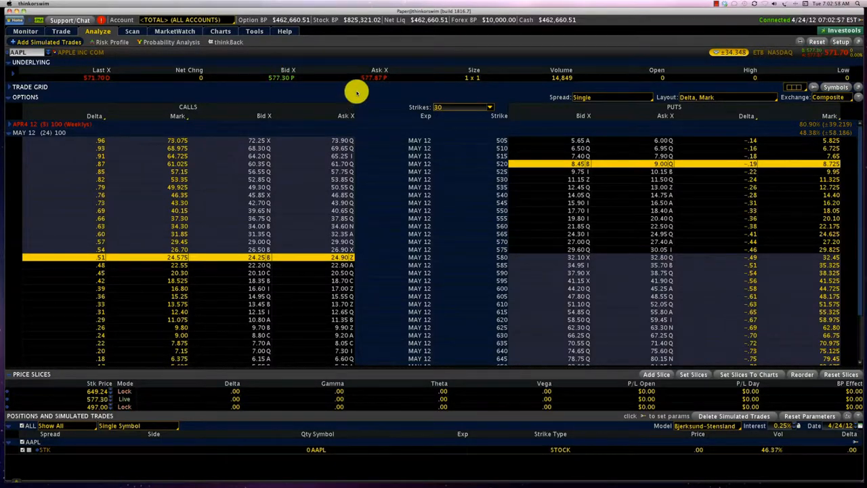
pyautogui.moveTo(380, 88)
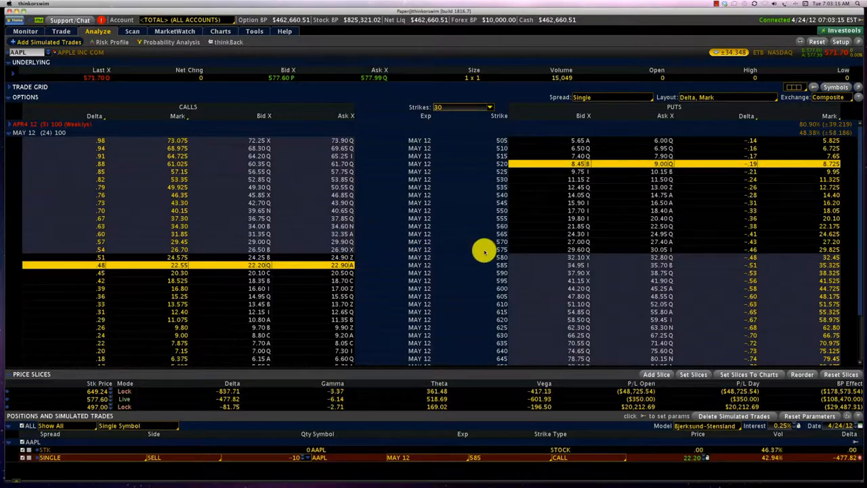
pyautogui.moveTo(212, 250)
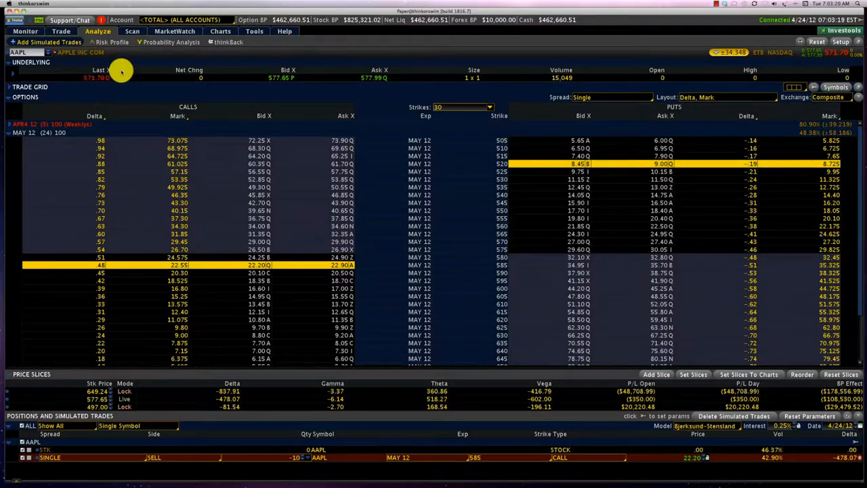
pyautogui.moveTo(471, 251)
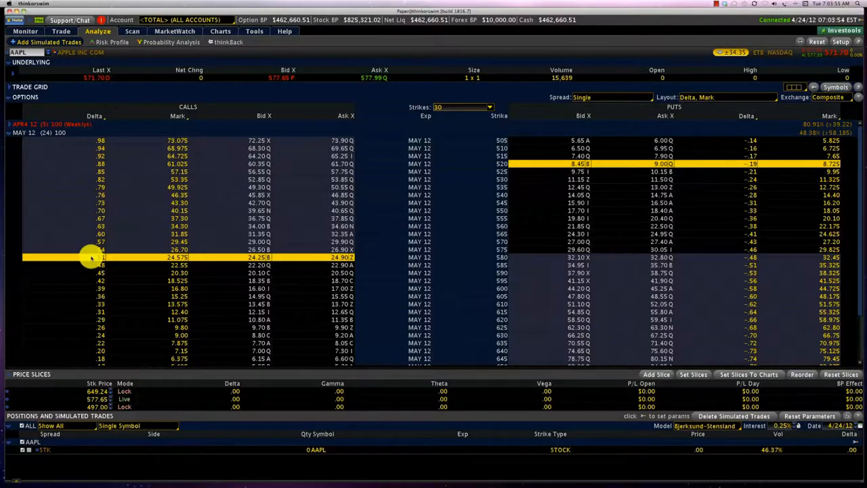
pyautogui.moveTo(82, 258)
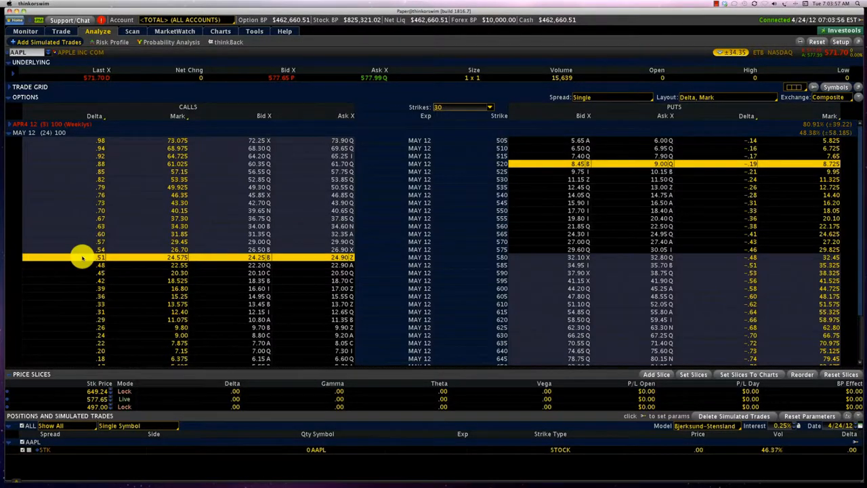
pyautogui.moveTo(86, 83)
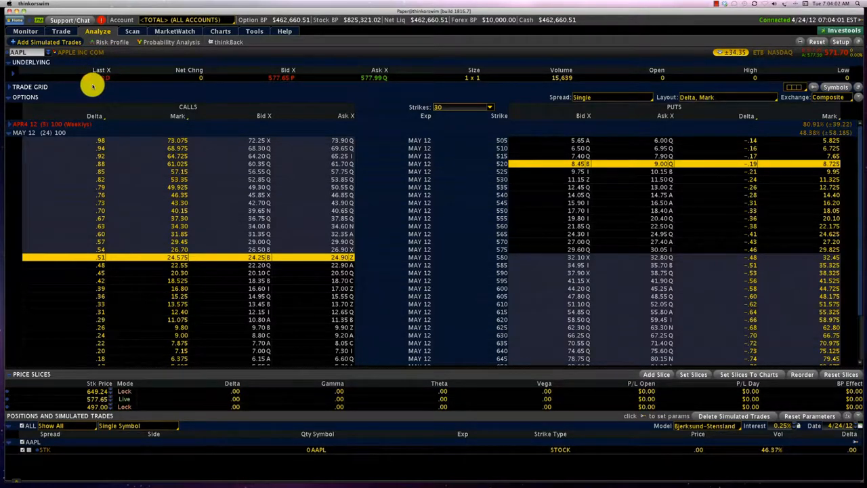
pyautogui.moveTo(356, 258)
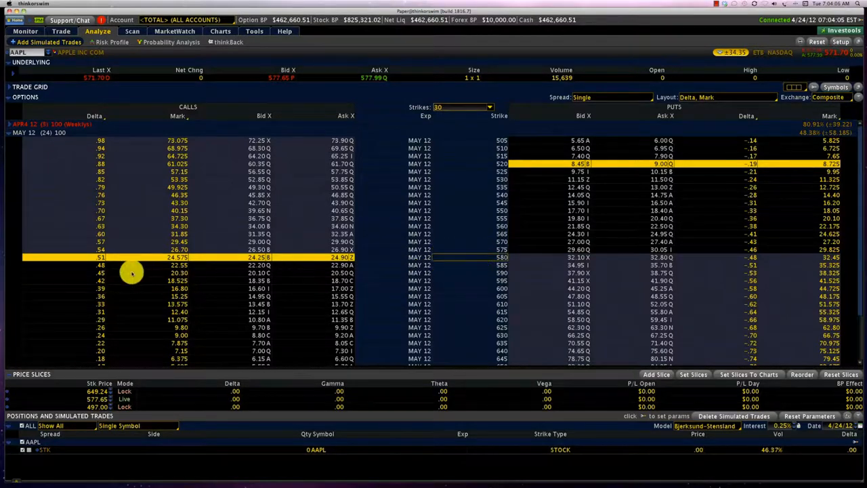
pyautogui.moveTo(88, 257)
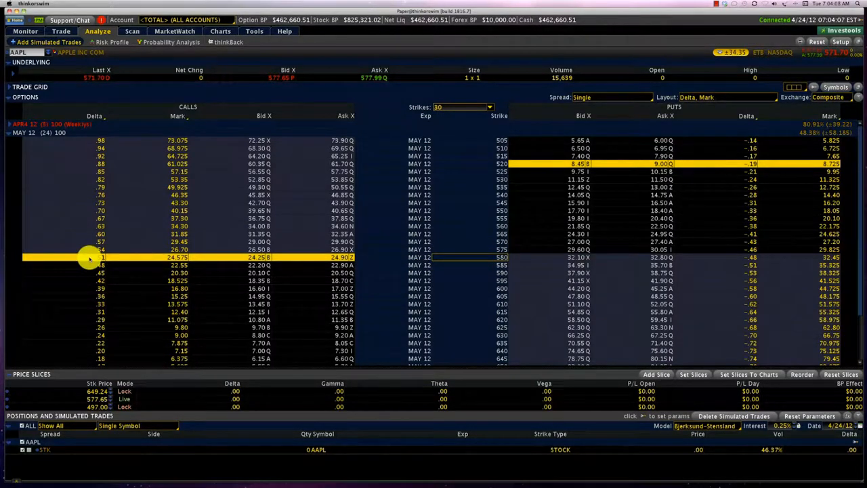
pyautogui.moveTo(190, 260)
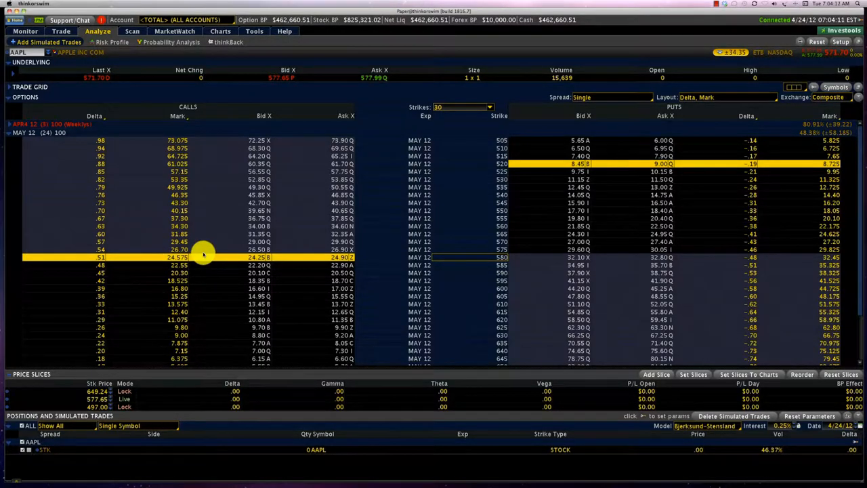
pyautogui.moveTo(114, 265)
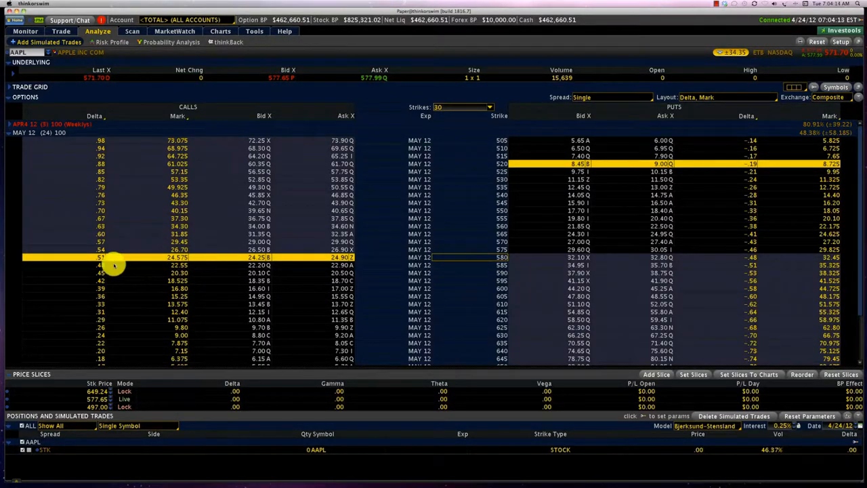